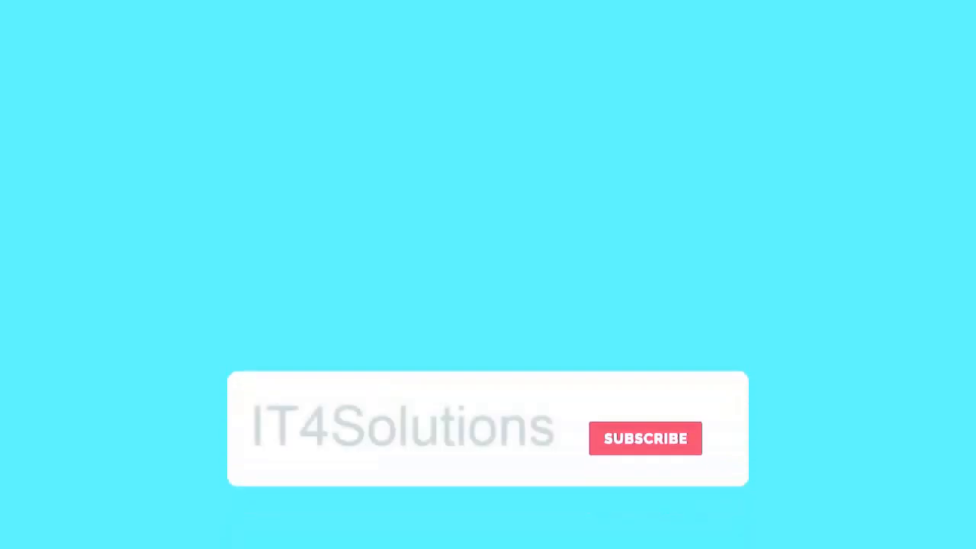
# Define marks = 1234 and salary = 15623.25, undoing a mistyped first word.
pyautogui.click(644, 439)
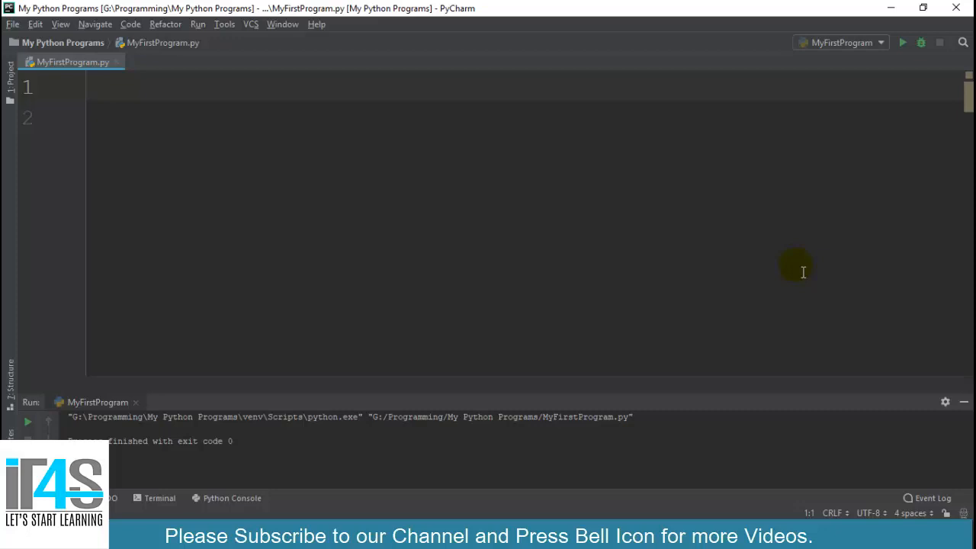
pyautogui.write('numb')
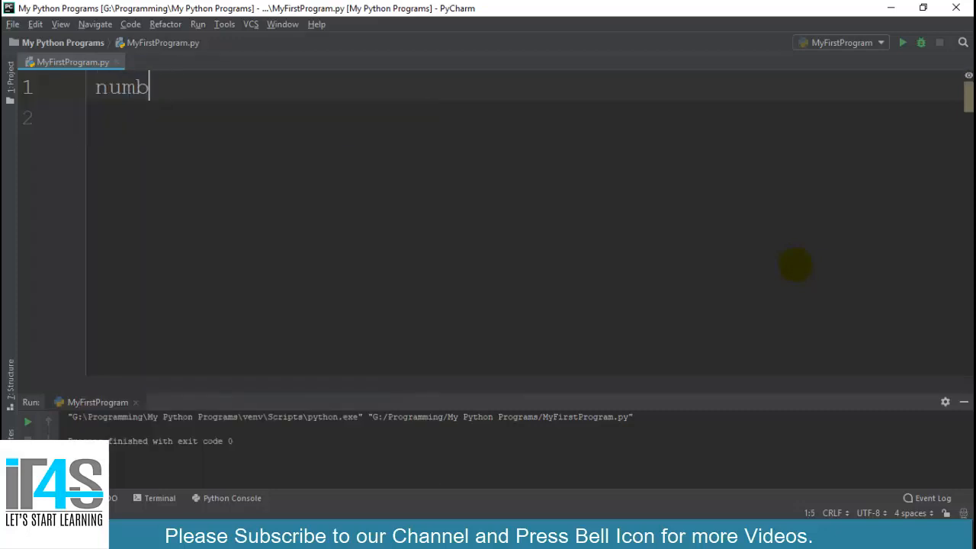
pyautogui.press('ctrl+z')
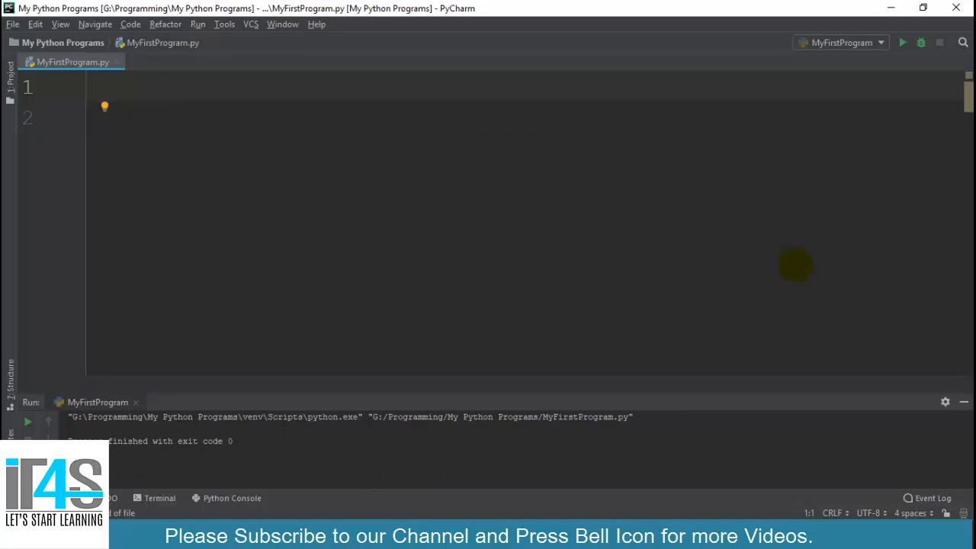
pyautogui.write('marks')
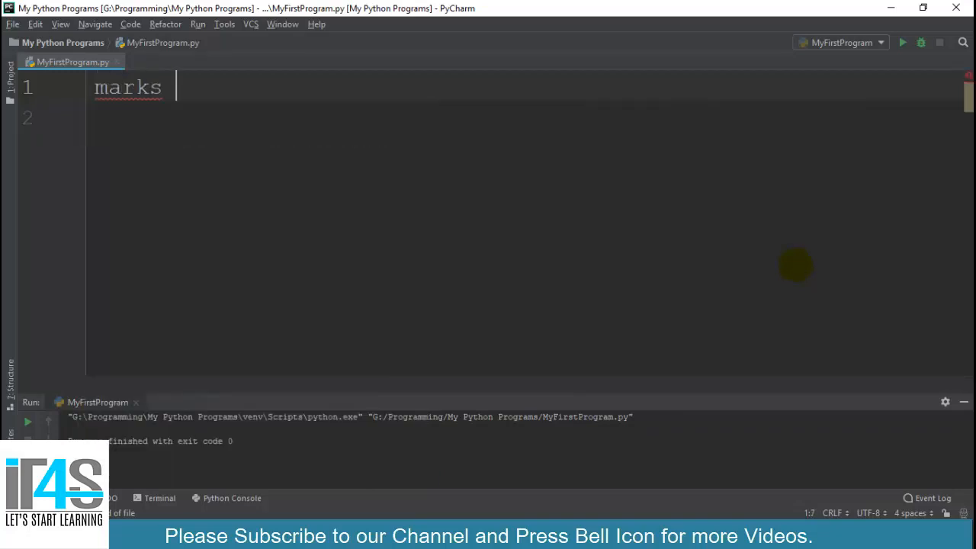
pyautogui.write('= 1234')
pyautogui.click(524, 117)
pyautogui.write('sa')
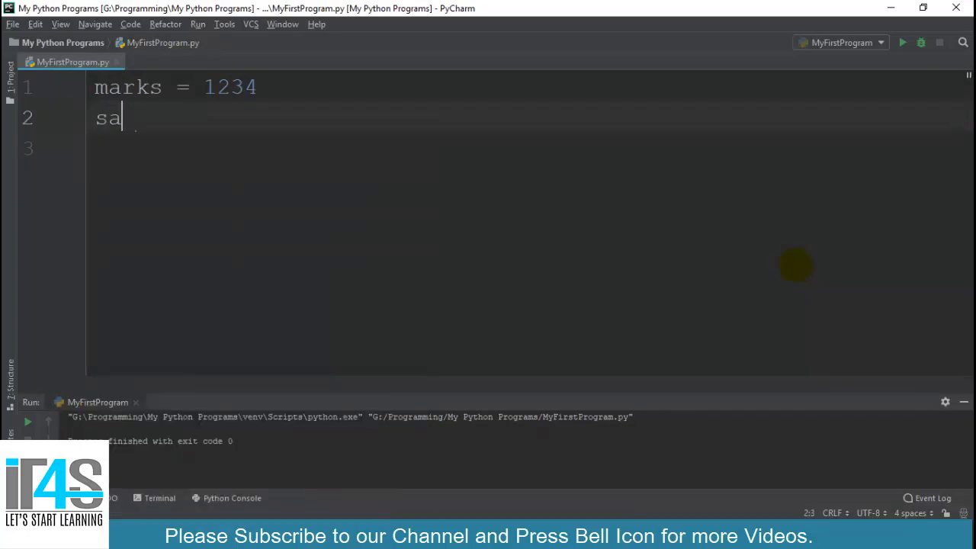
pyautogui.write('lary = 15')
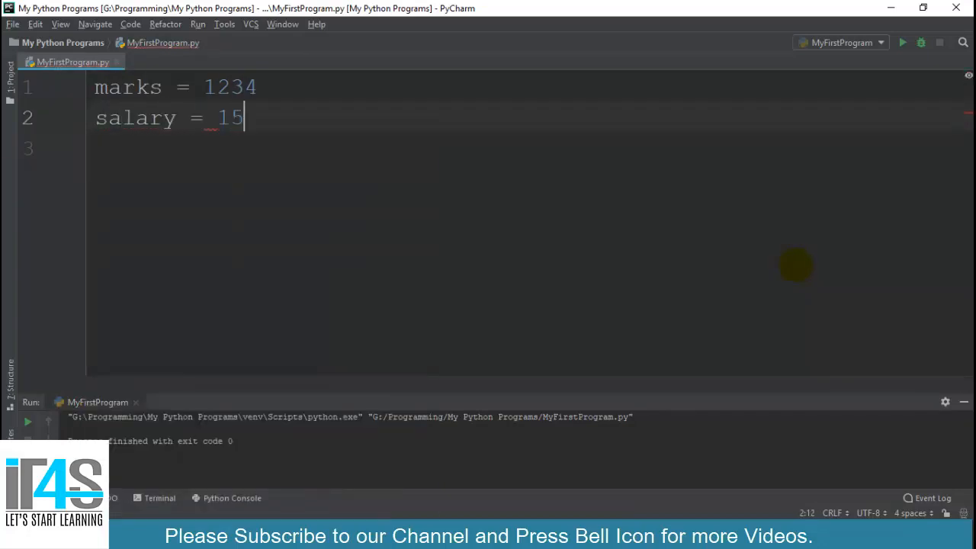
pyautogui.write('623.25')
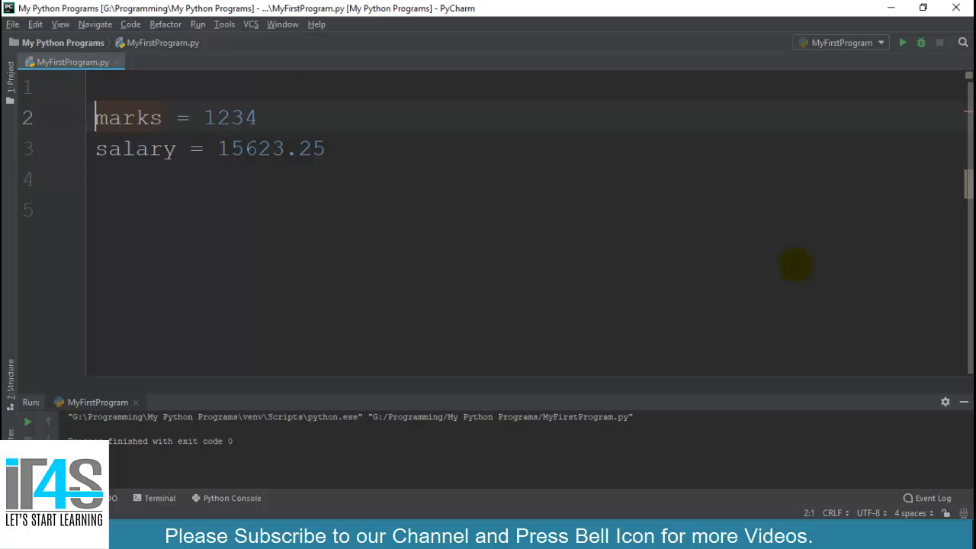
# Define employee_name = "Raouf" and is_manager = True.
pyautogui.write('em')
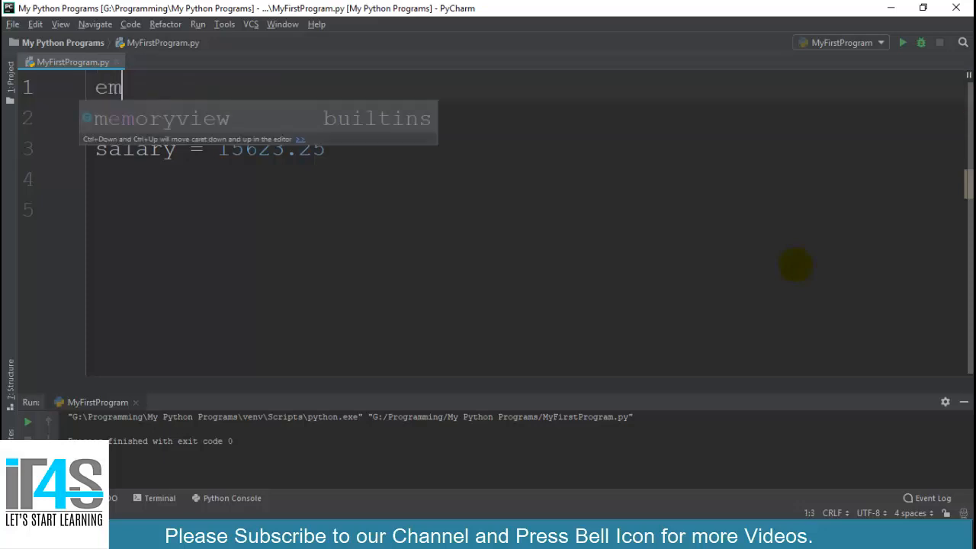
pyautogui.write('ployee')
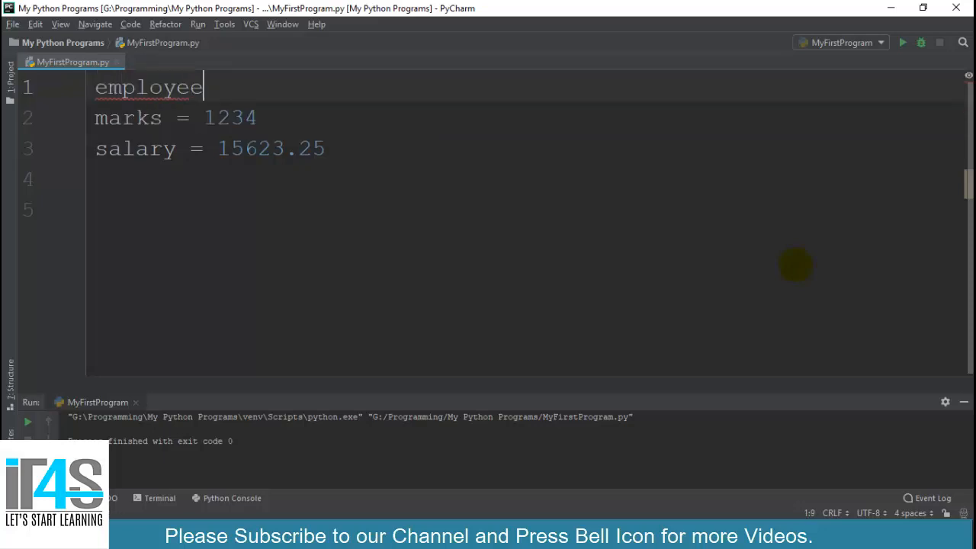
pyautogui.write('_name =')
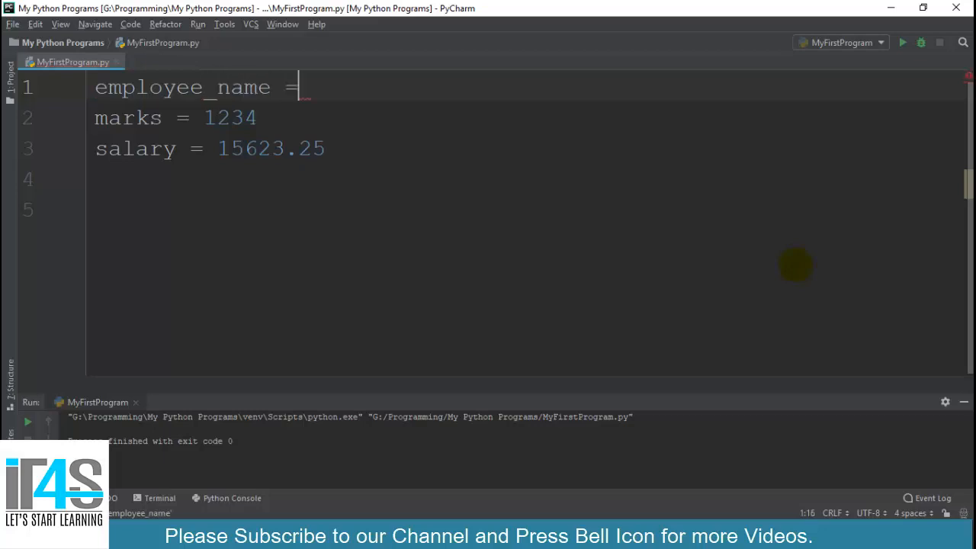
pyautogui.write('"Raouf"')
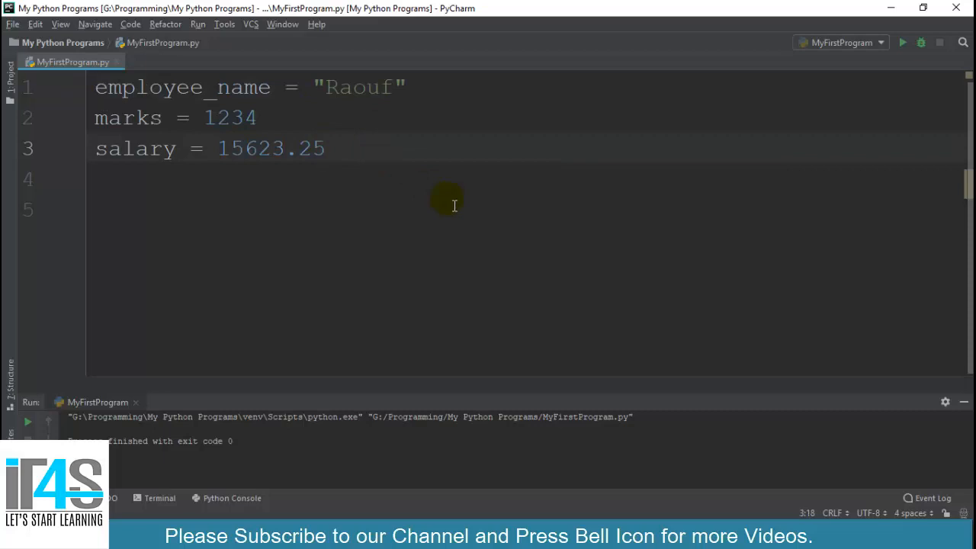
pyautogui.write('is')
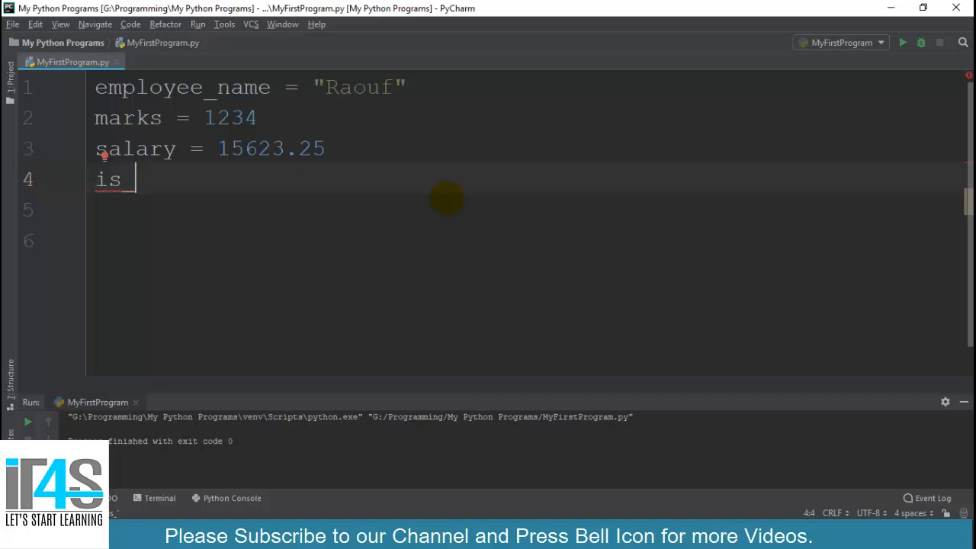
pyautogui.write('manager =')
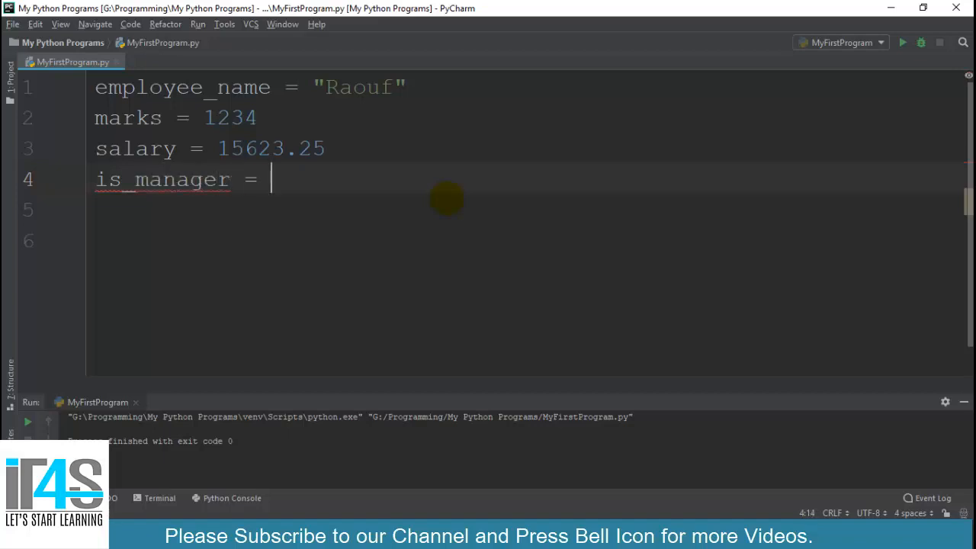
pyautogui.write('True')
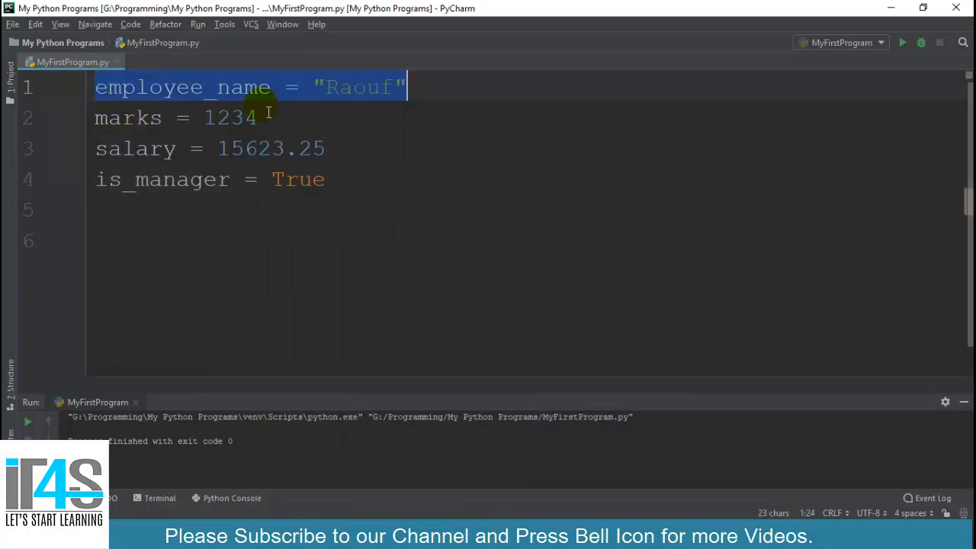
# Leave a blank line after the four variable definitions.
pyautogui.click(323, 150)
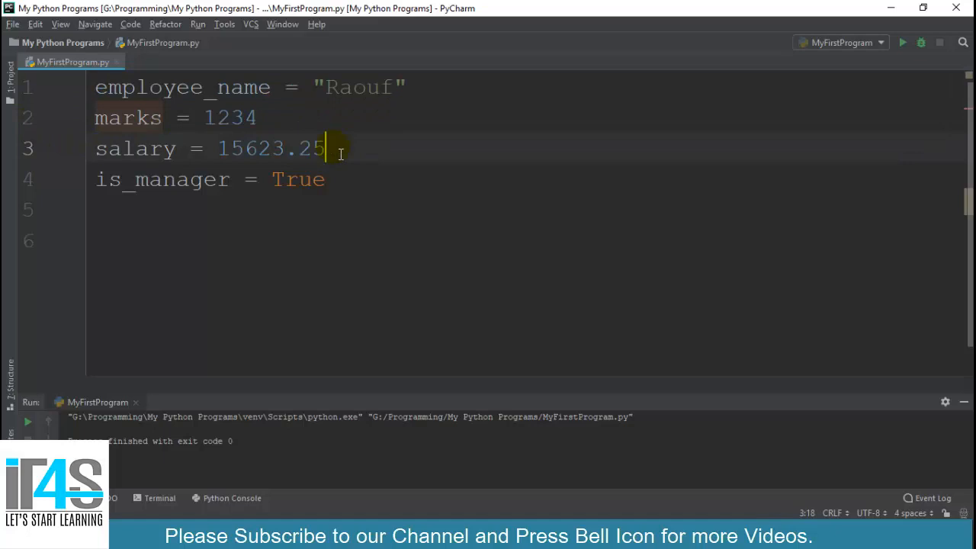
pyautogui.click(326, 180)
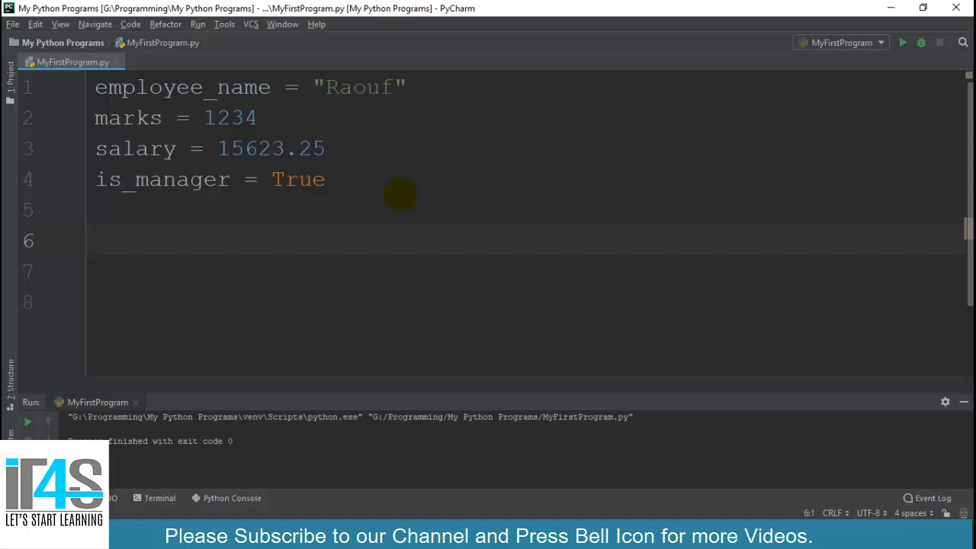
# Write print(type(employee_name)) below the variables.
pyautogui.write('pri')
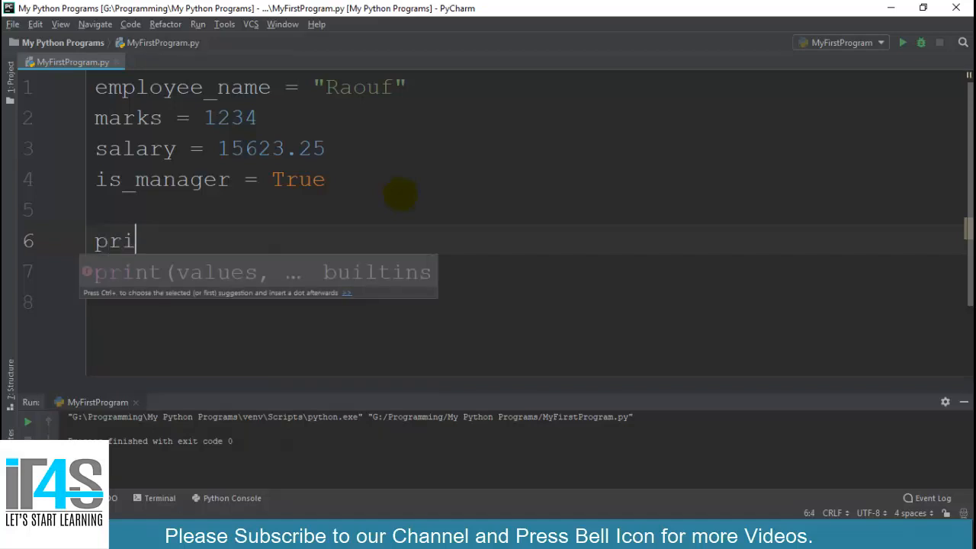
pyautogui.write('nt(type')
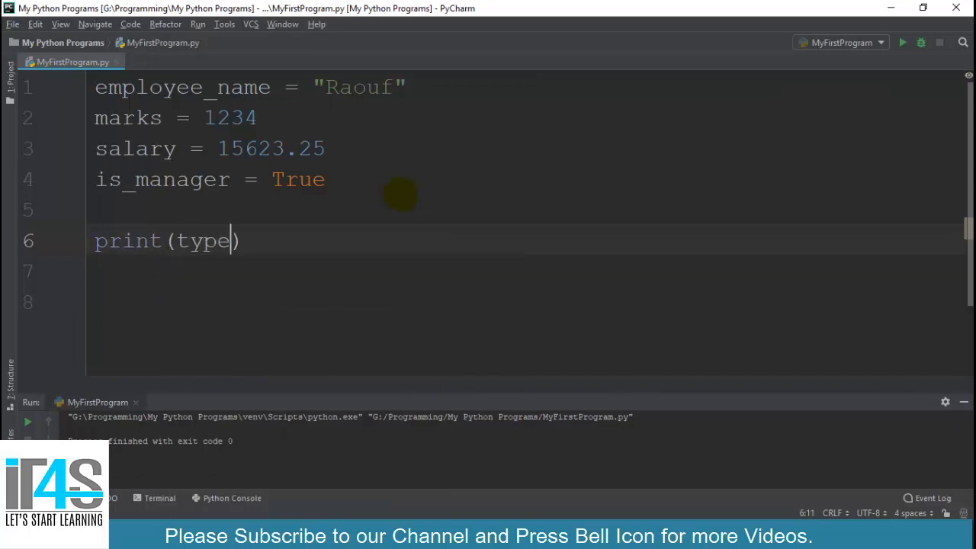
pyautogui.write('(')
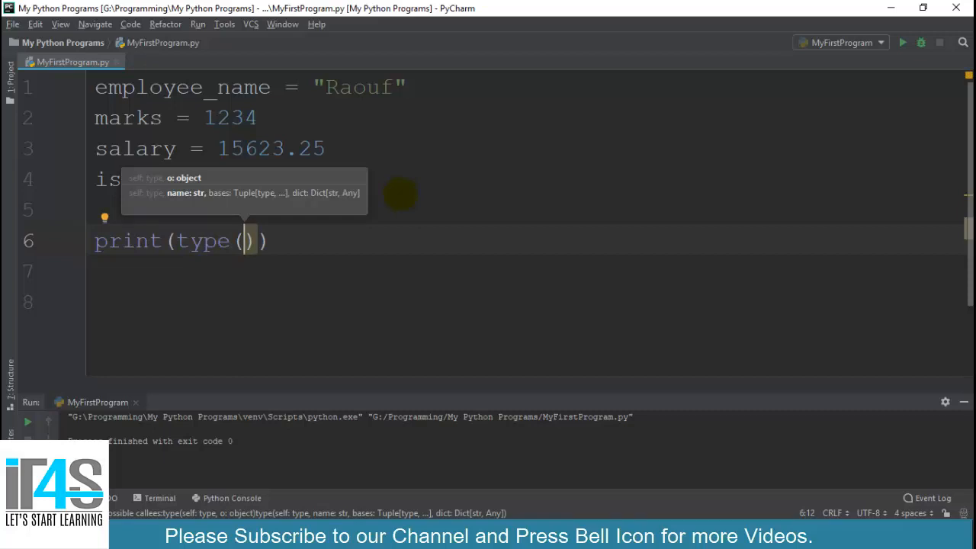
pyautogui.write('employee_name')
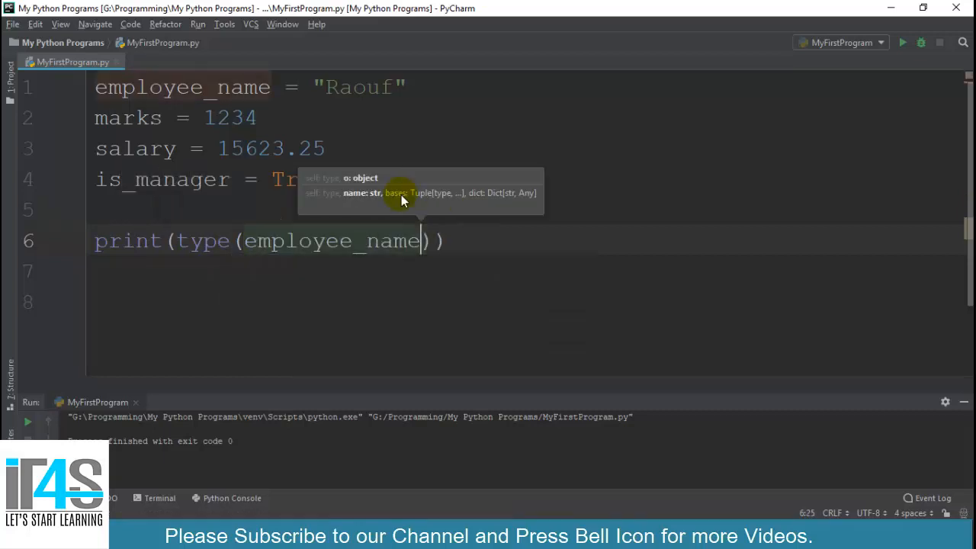
pyautogui.moveTo(546, 259)
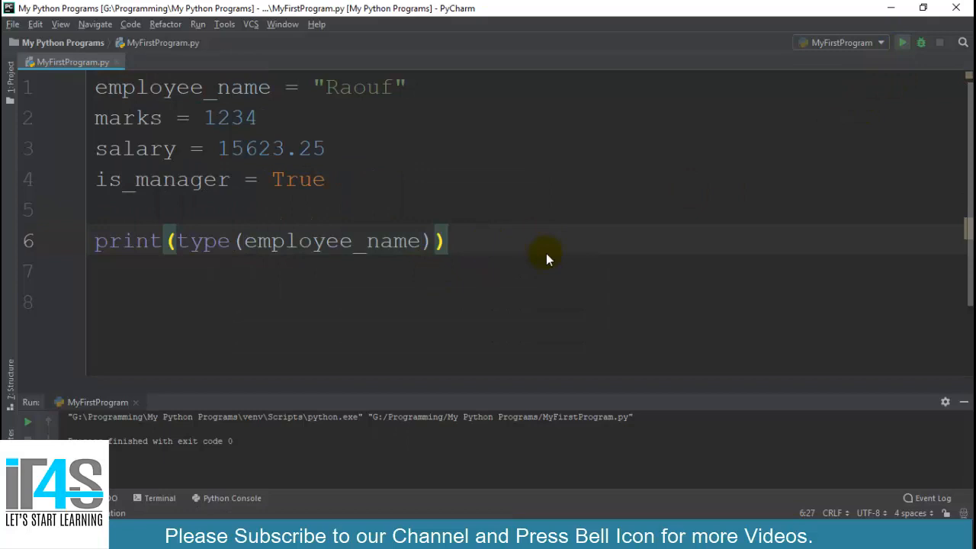
# Run the script so the output shows <class 'str'> for employee_name.
pyautogui.click(903, 42)
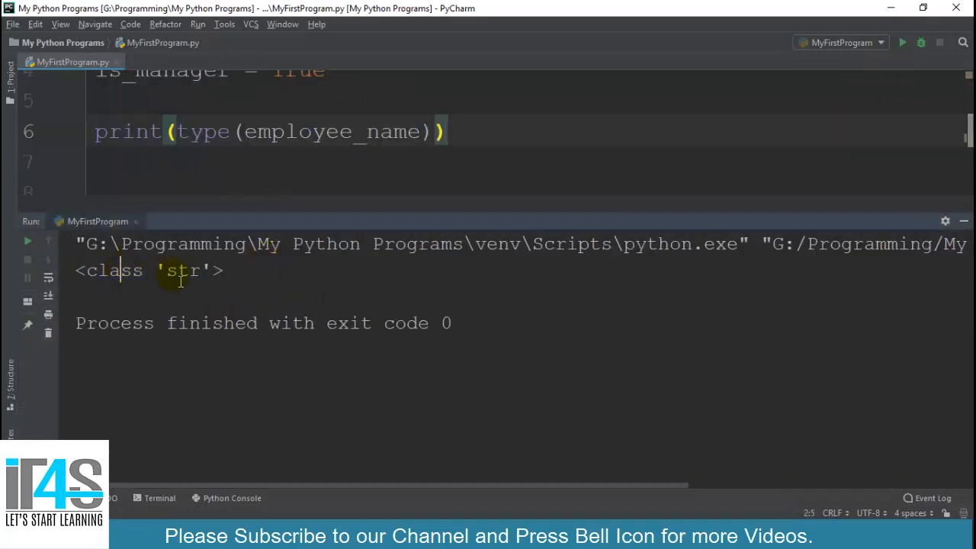
pyautogui.doubleClick(182, 272)
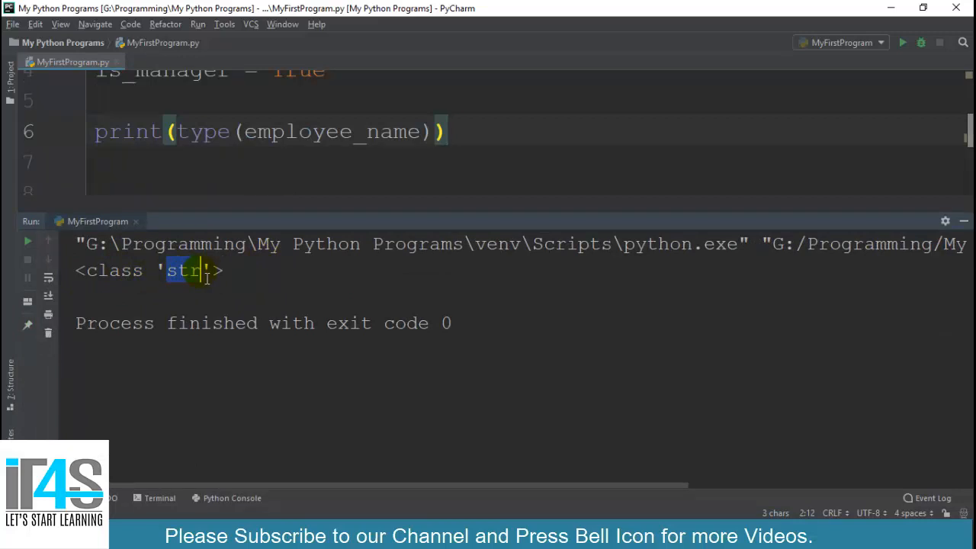
pyautogui.moveTo(259, 214)
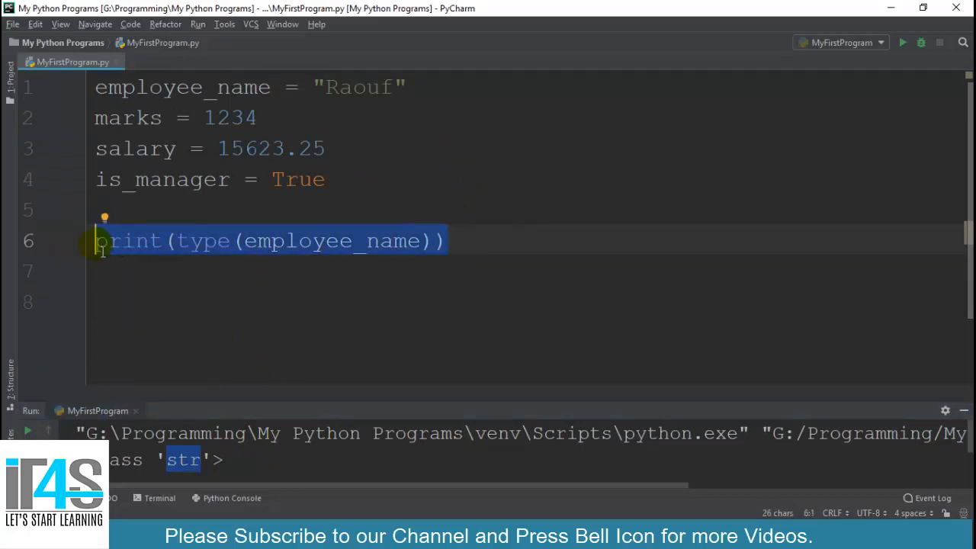
# Rewrite the print as an f-string with {type(employee_name)}\n{type(marks)}.
pyautogui.press('Delete')
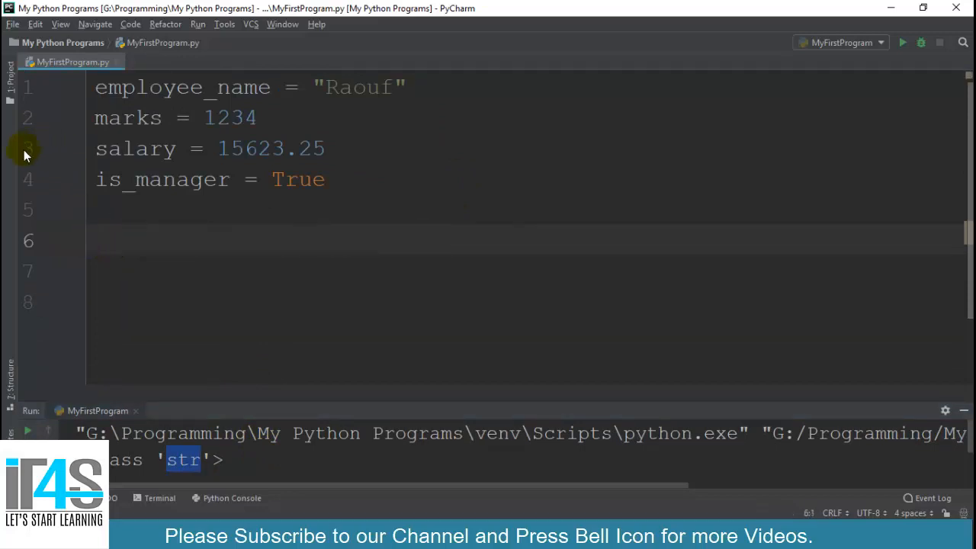
pyautogui.write('pri')
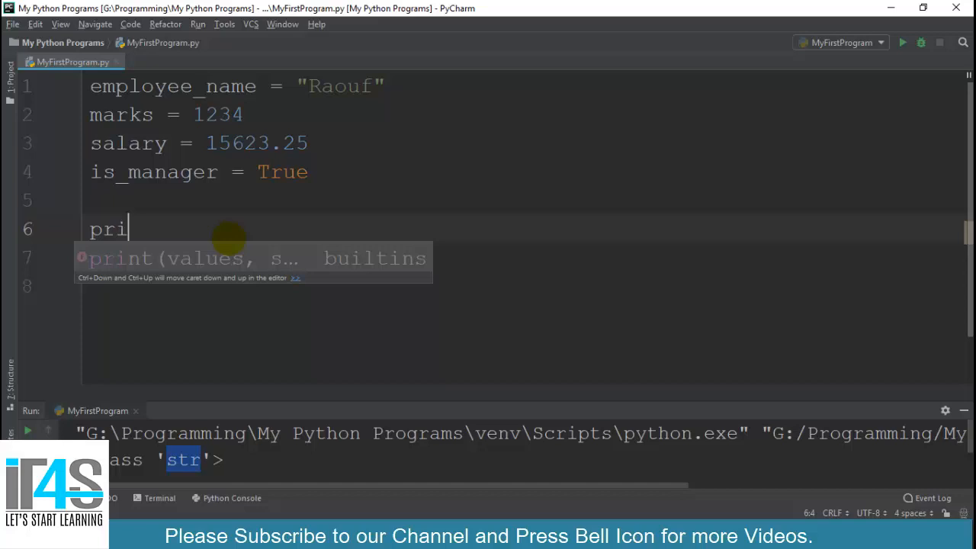
pyautogui.write('nt(f')
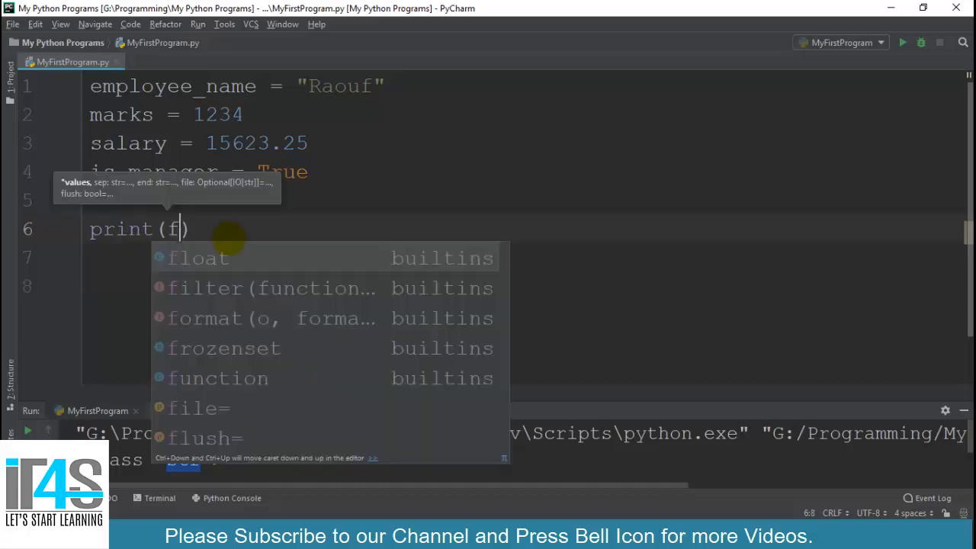
pyautogui.write('"{}"')
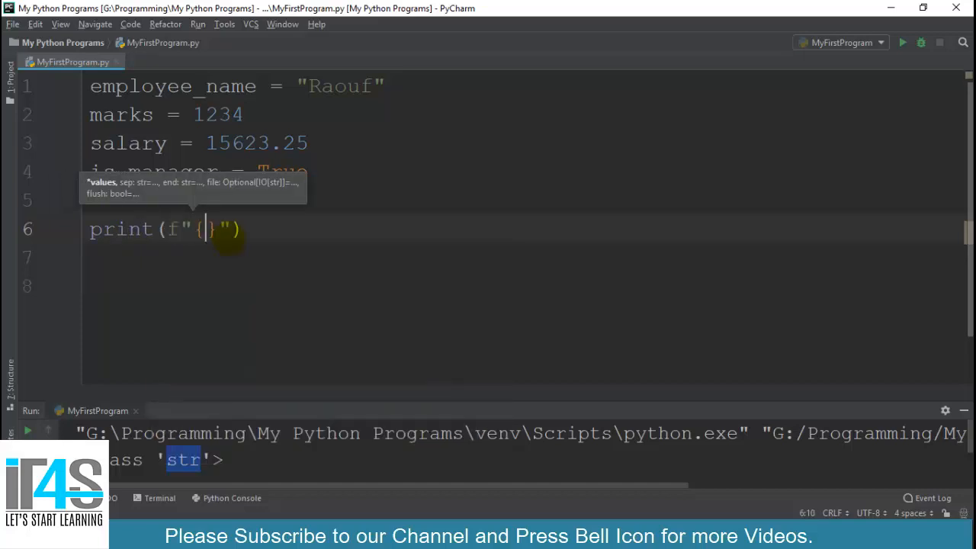
pyautogui.write('employee_name')
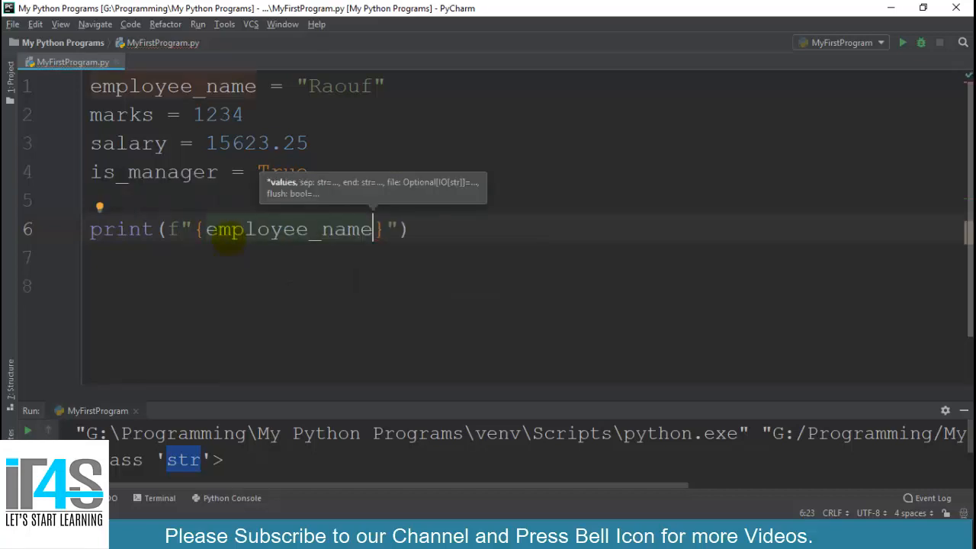
pyautogui.write('\\n')
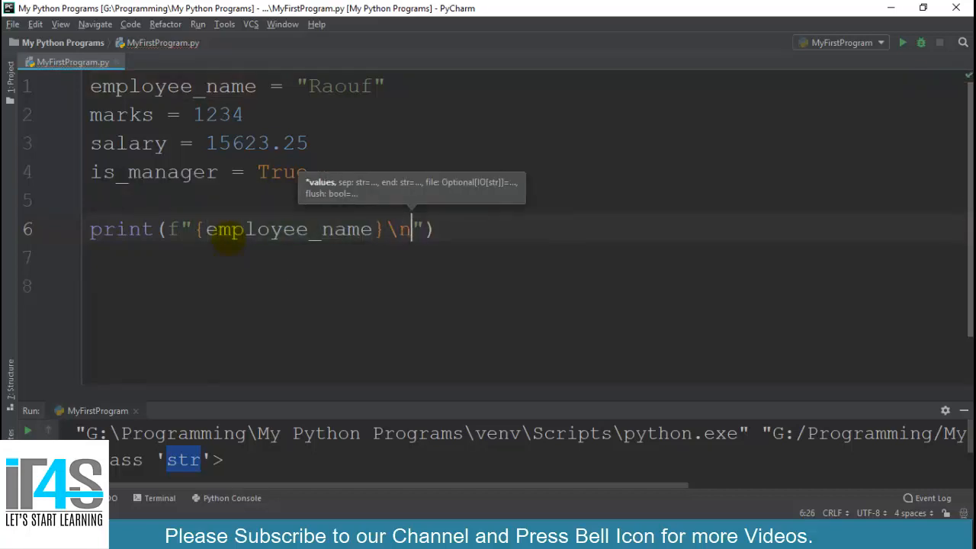
pyautogui.write('{}')
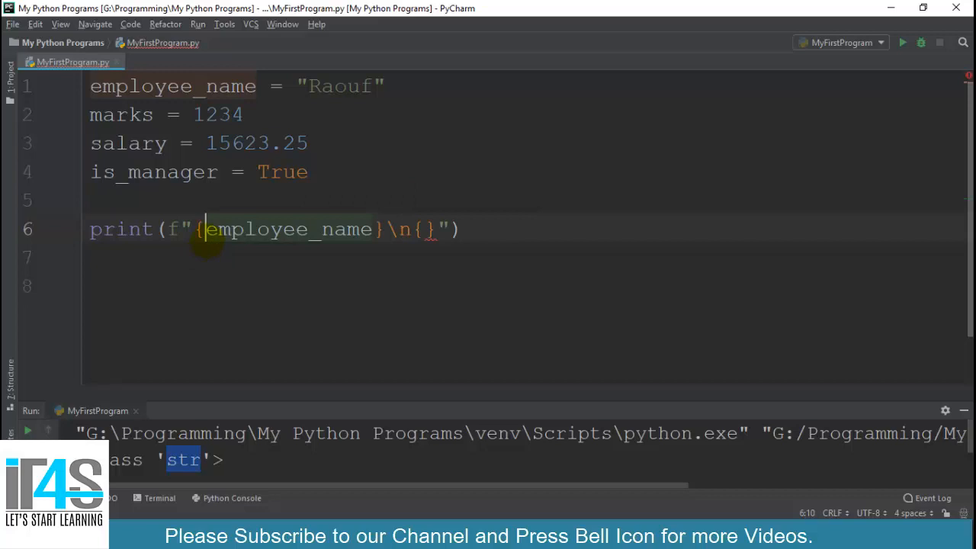
pyautogui.write('type(')
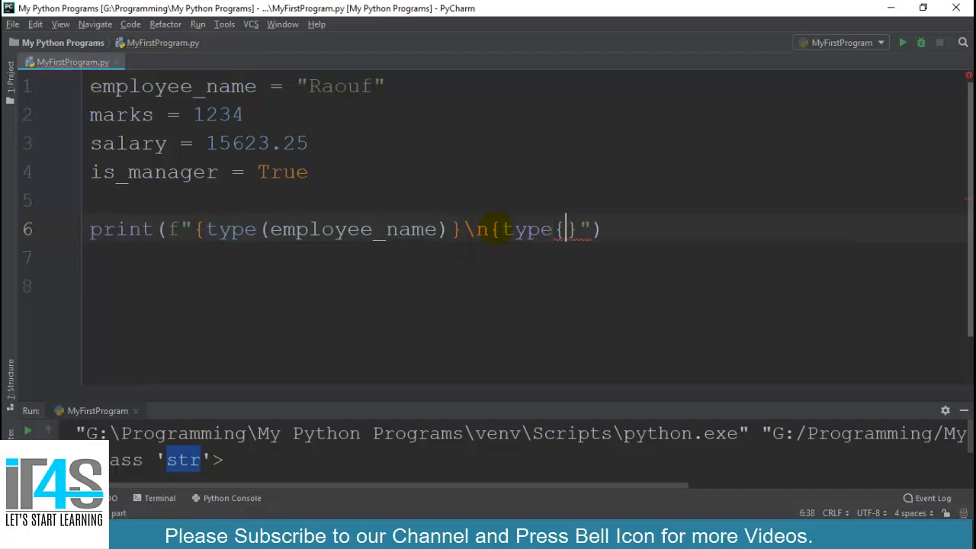
pyautogui.write('(')
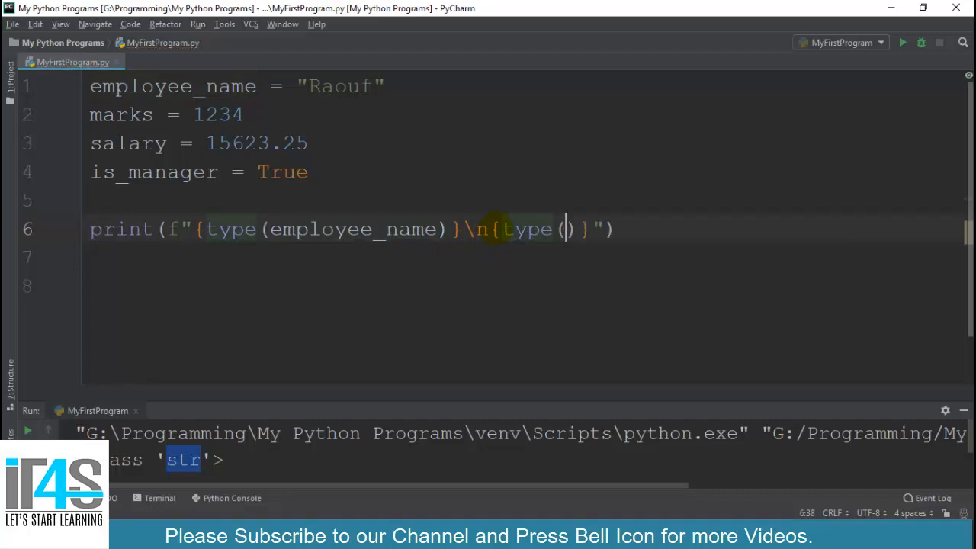
pyautogui.write('mark')
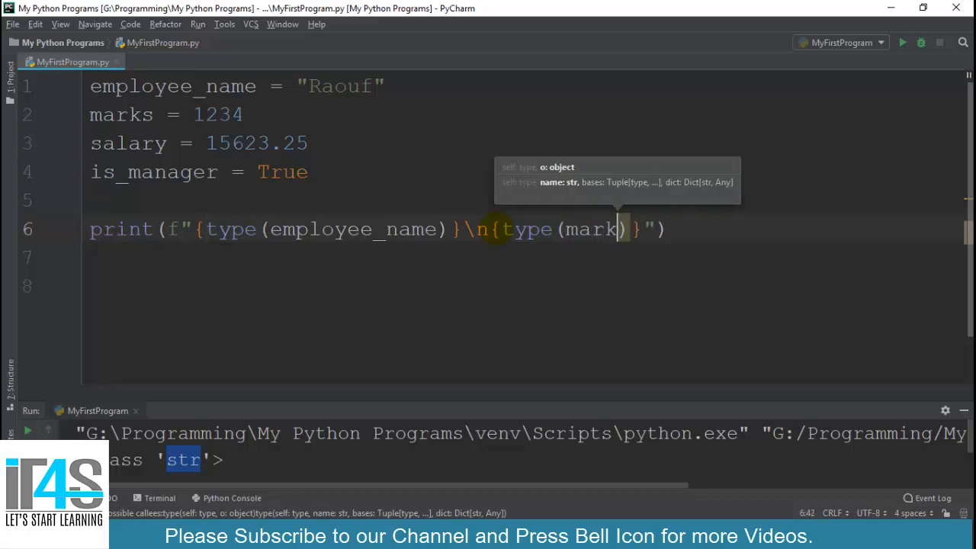
pyautogui.write('s')
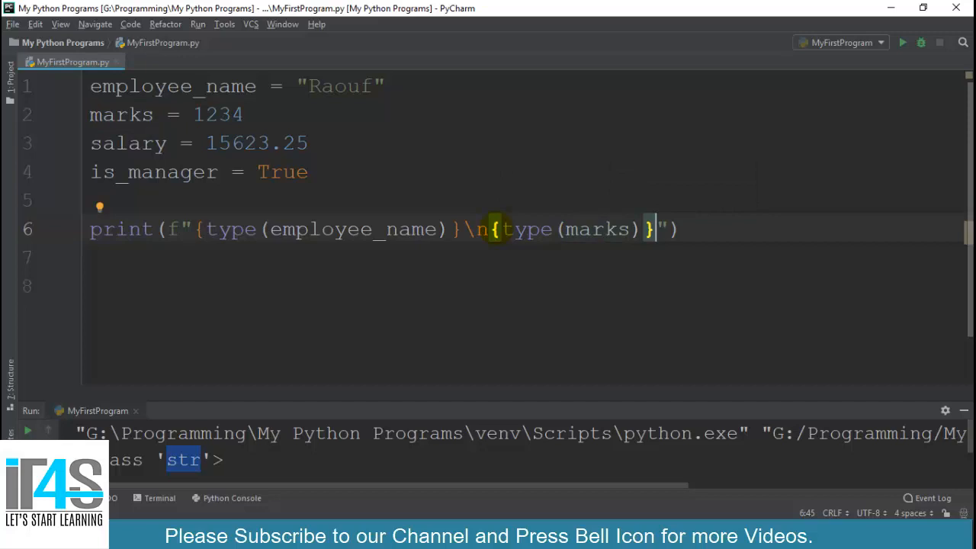
# Extend the f-string with \n{type(salary)}\n and begin {type(is...)} for is_manager.
pyautogui.write('\\')
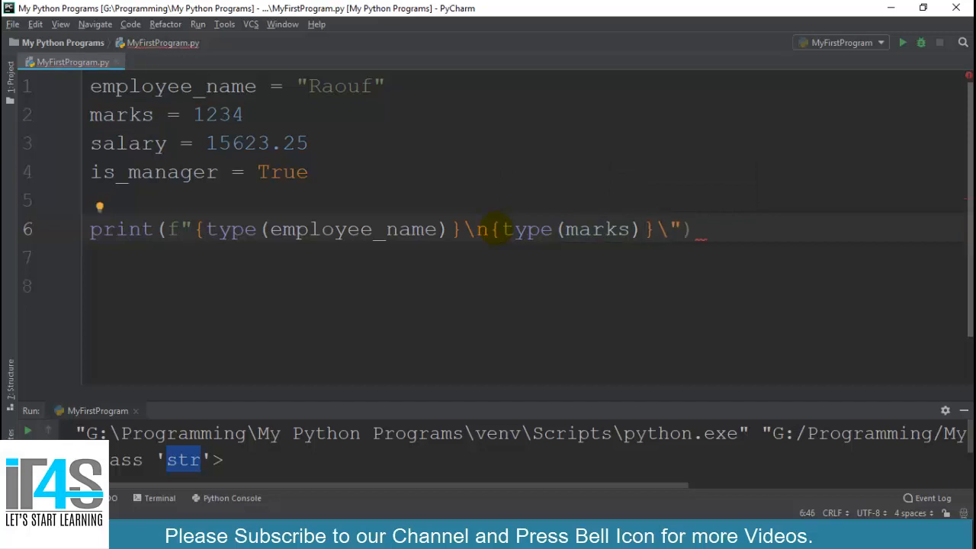
pyautogui.write('\\n')
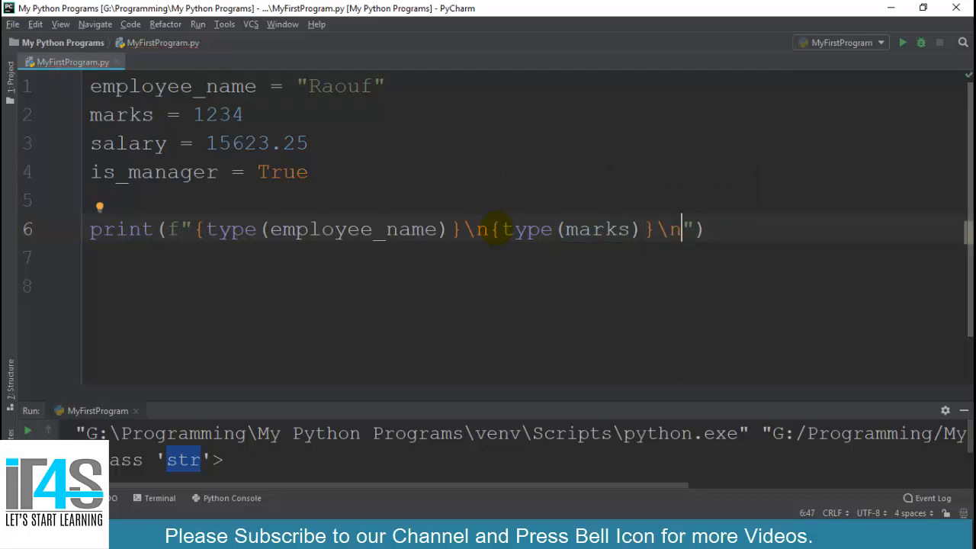
pyautogui.write('{type}')
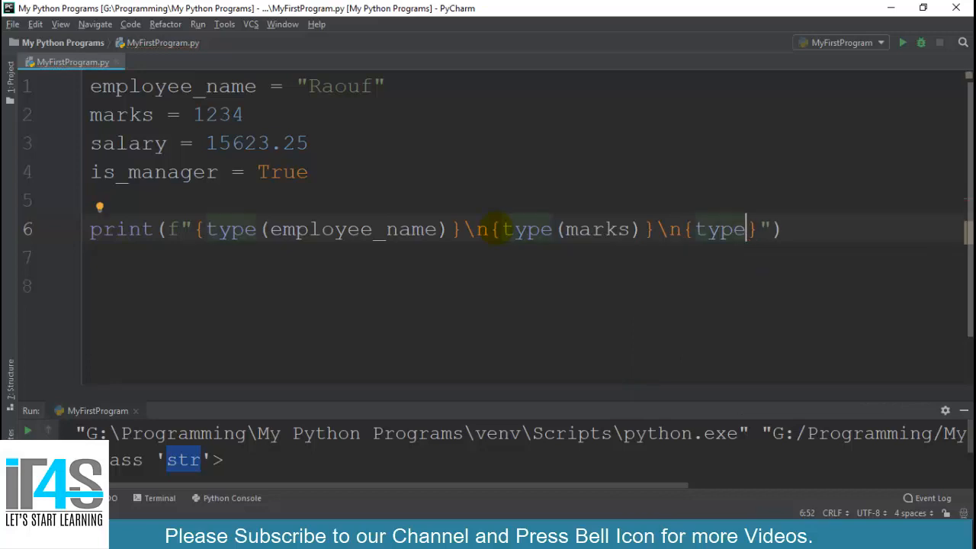
pyautogui.write('(salary')
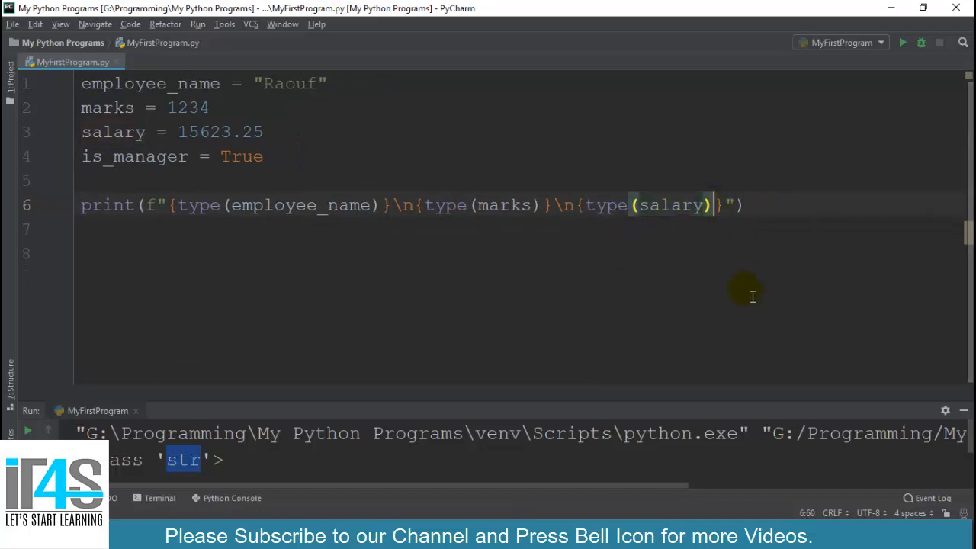
pyautogui.write('\\')
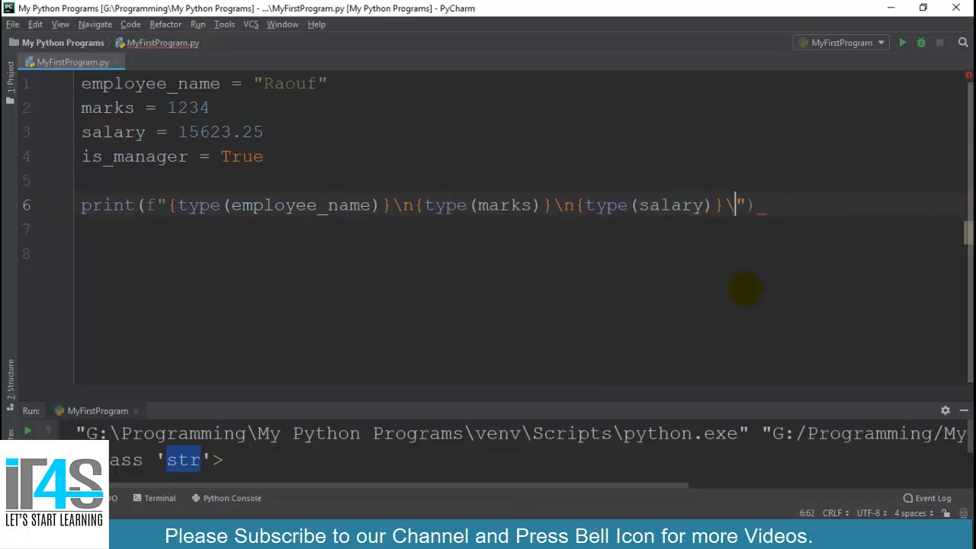
pyautogui.write('n')
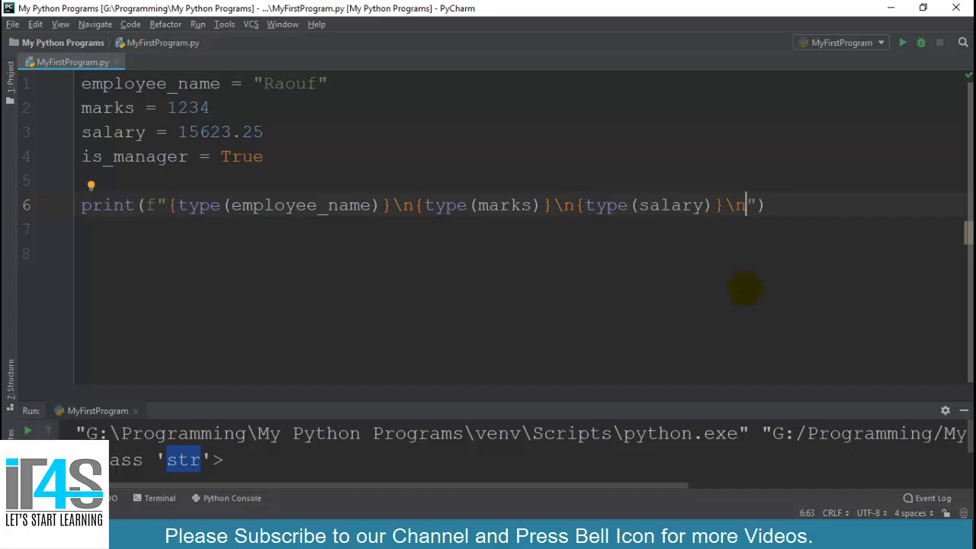
pyautogui.write('t')
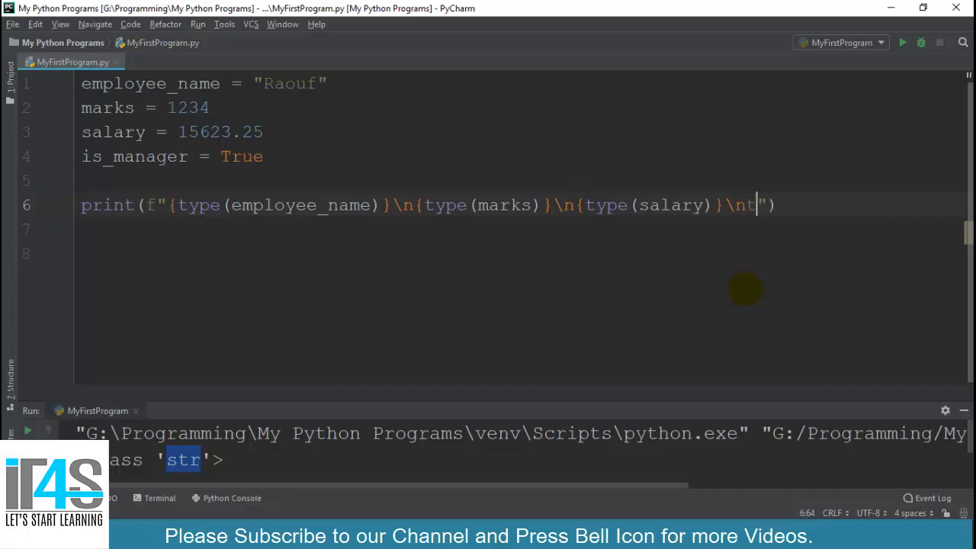
pyautogui.press('Backspace')
pyautogui.write('{type')
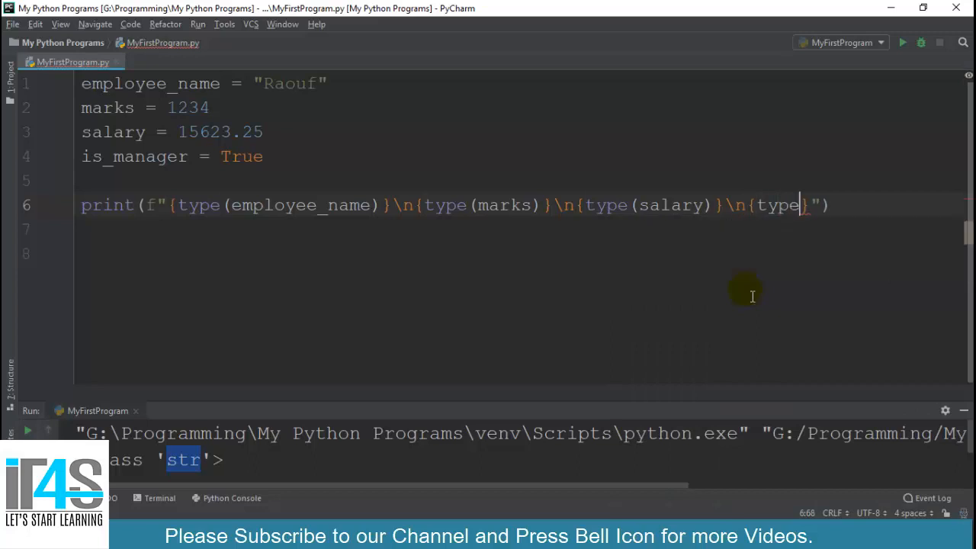
pyautogui.write('is_manager')
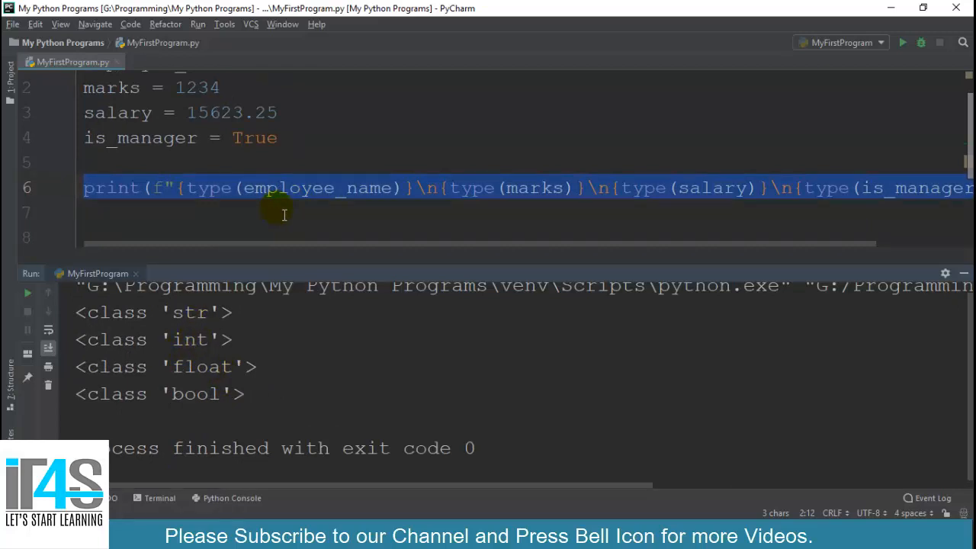
pyautogui.doubleClick(317, 189)
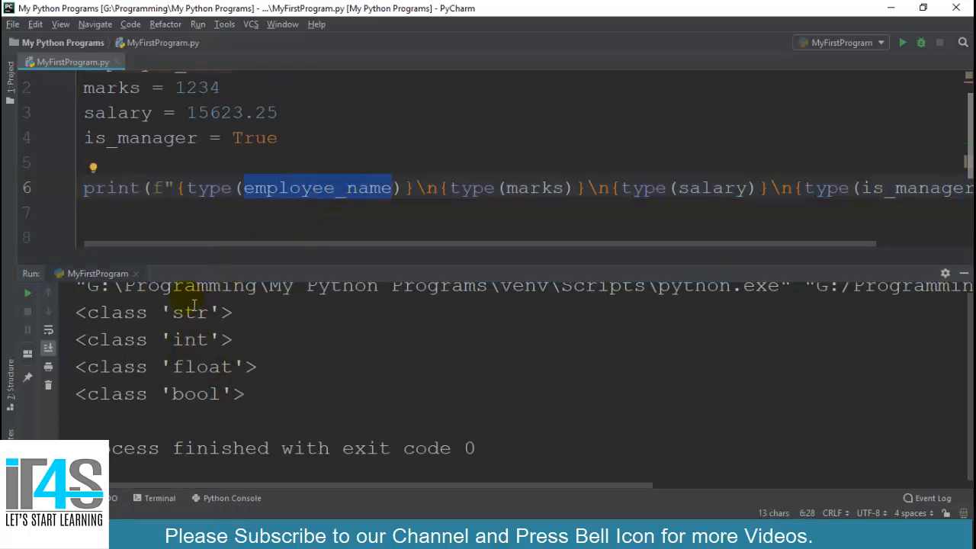
pyautogui.doubleClick(189, 311)
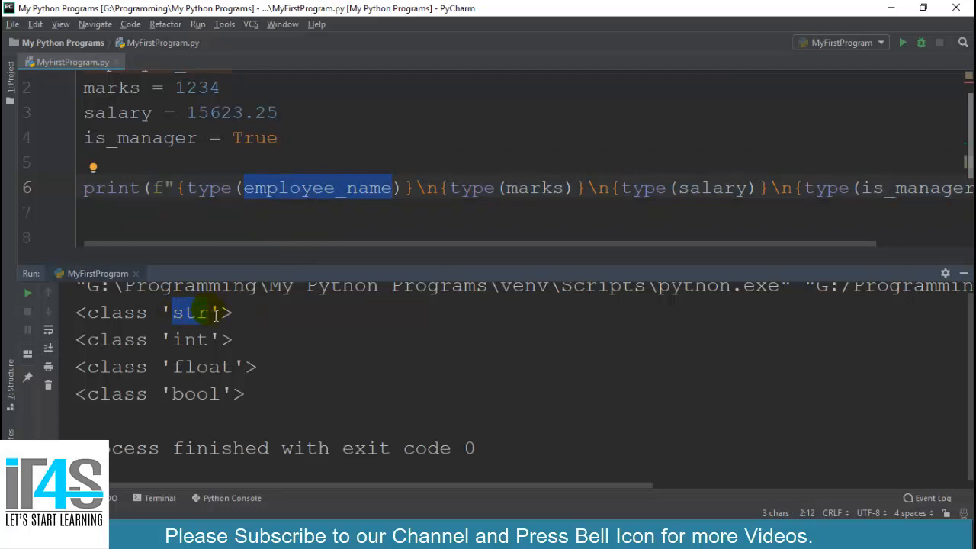
pyautogui.doubleClick(533, 188)
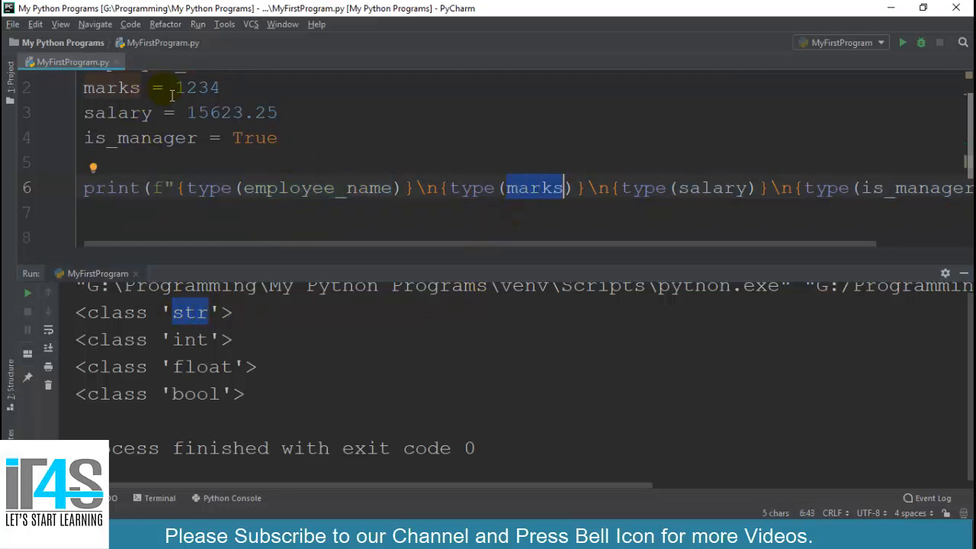
pyautogui.doubleClick(197, 87)
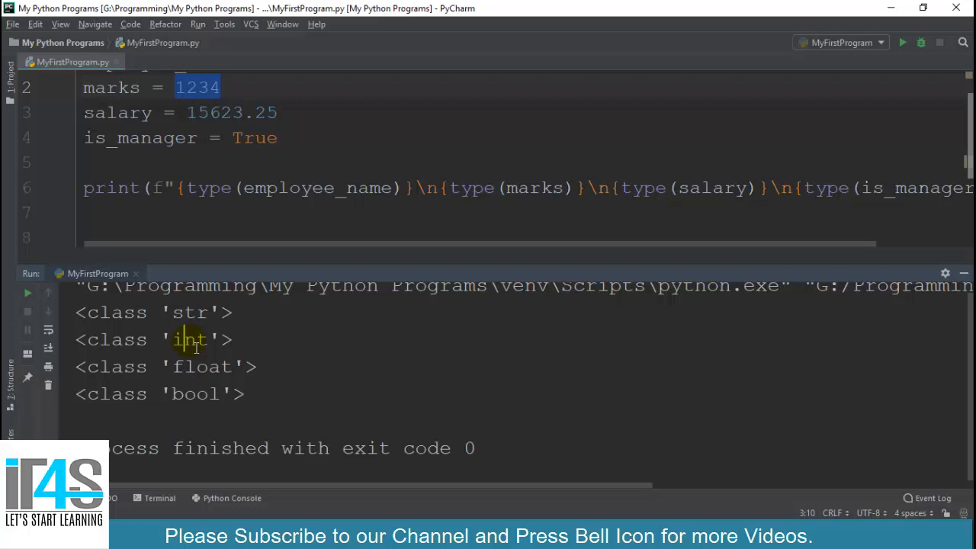
pyautogui.doubleClick(189, 338)
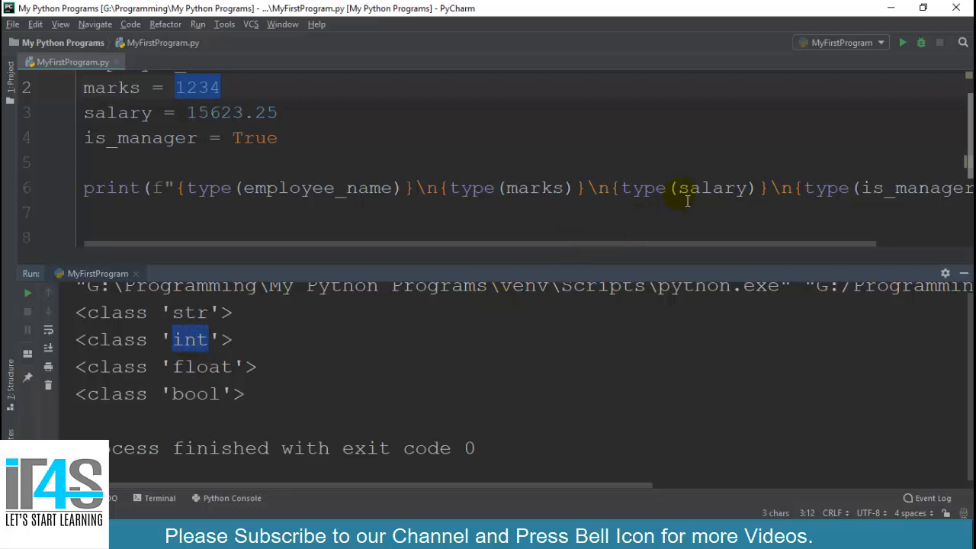
pyautogui.click(189, 113)
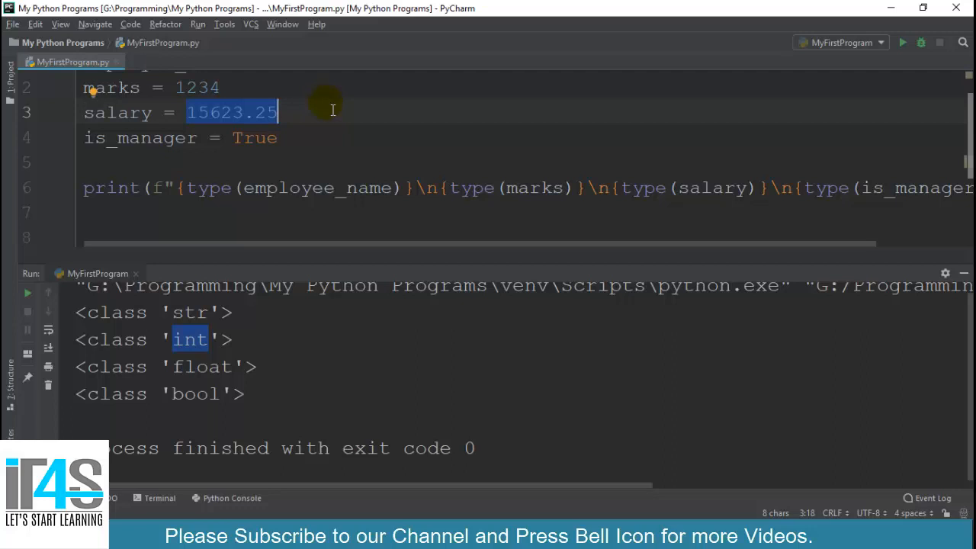
pyautogui.doubleClick(201, 366)
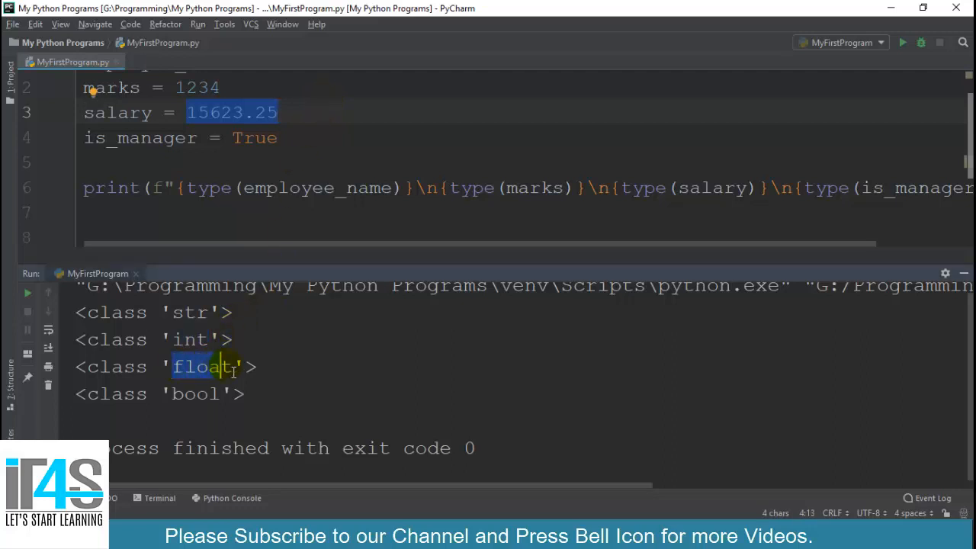
pyautogui.moveTo(247, 168)
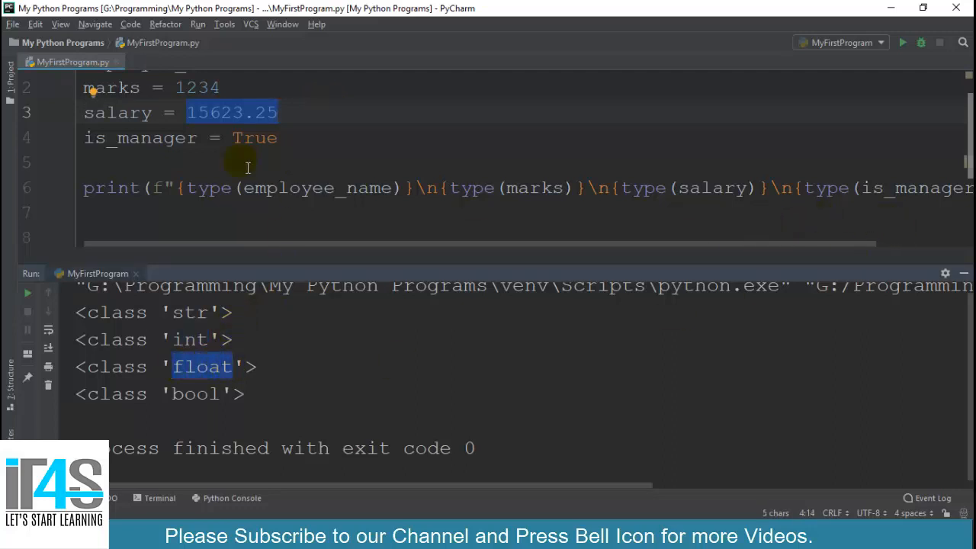
pyautogui.doubleClick(914, 189)
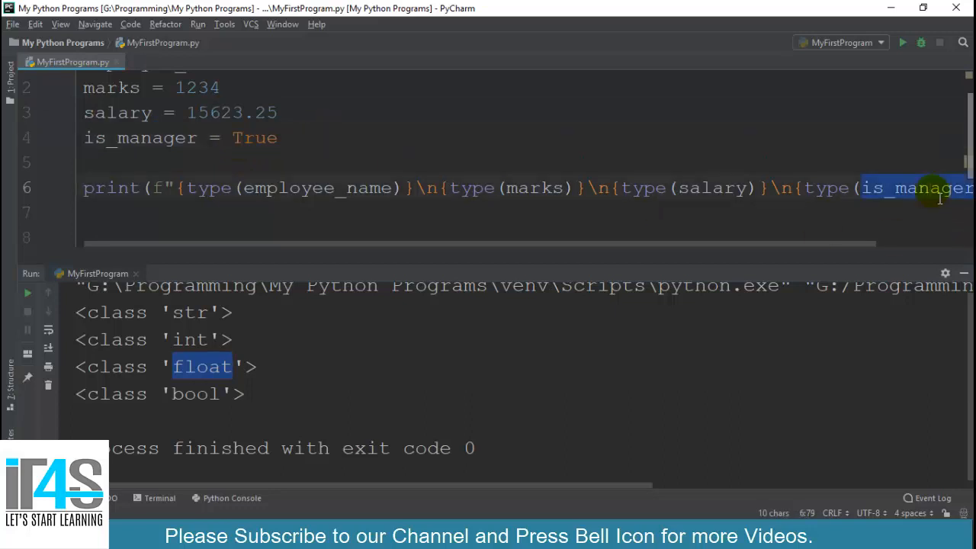
pyautogui.moveTo(195, 394)
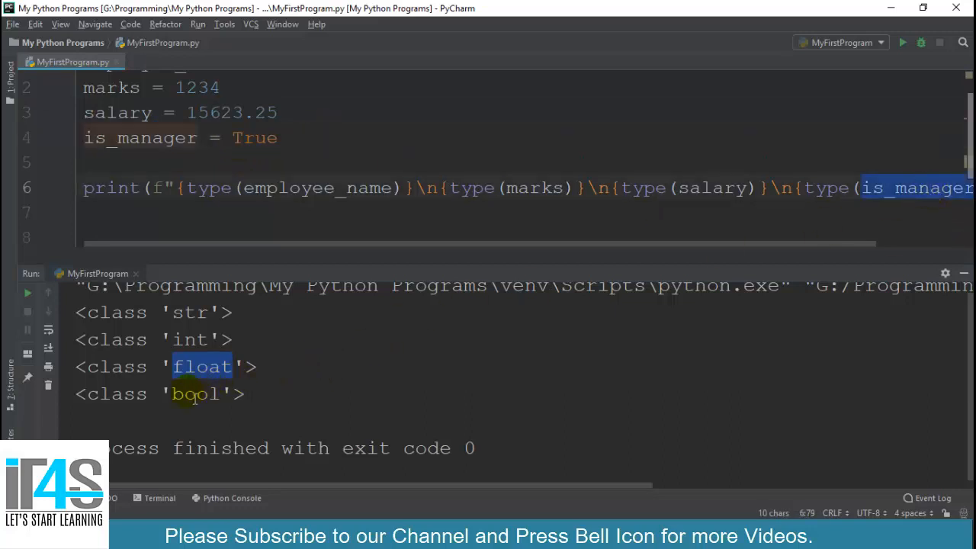
pyautogui.doubleClick(195, 393)
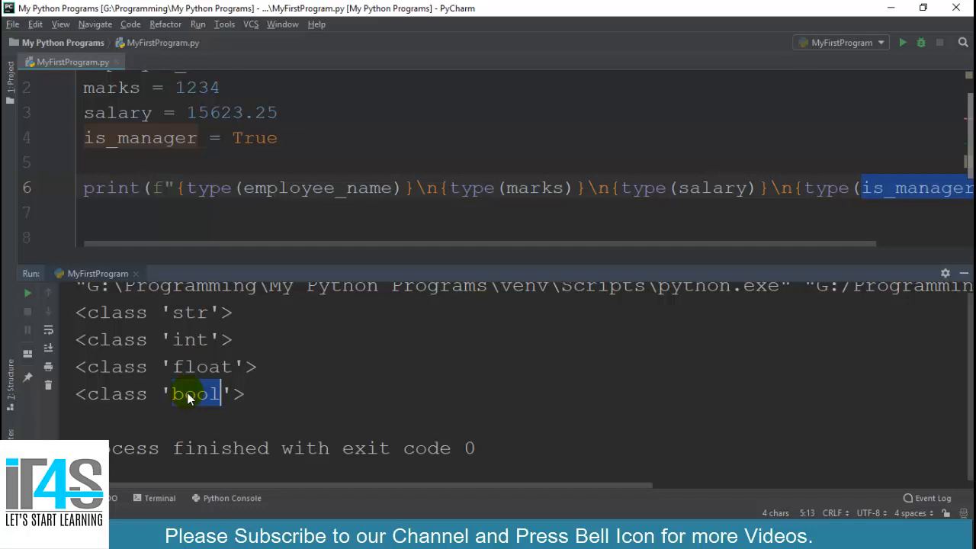